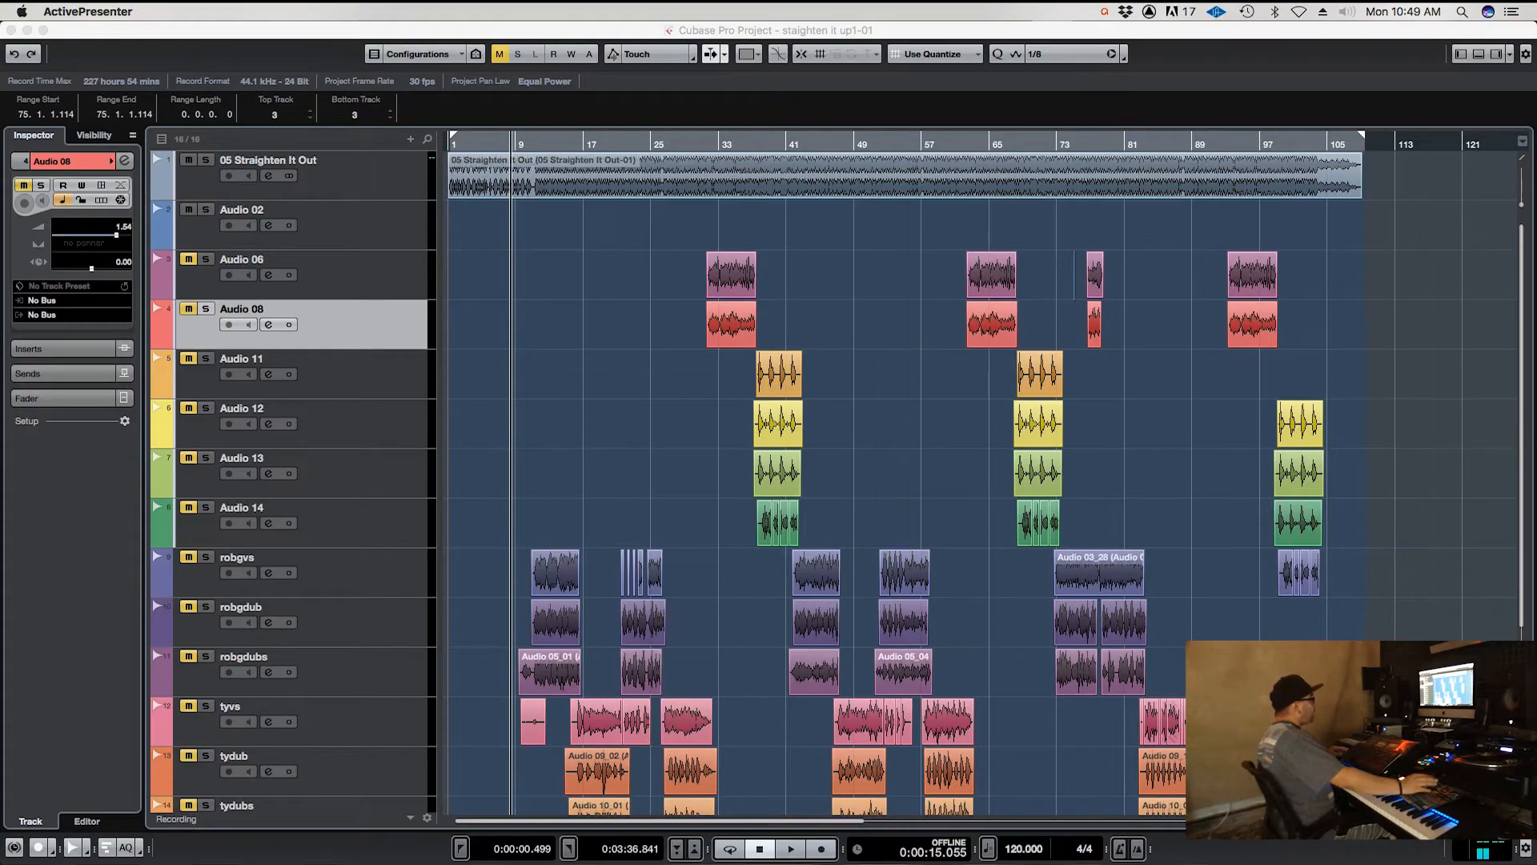
Scroll the track list down to the Audio 06 and Audio 08 events.
{"action": "scroll", "scroll_direction": "down", "scroll_amount": 3}
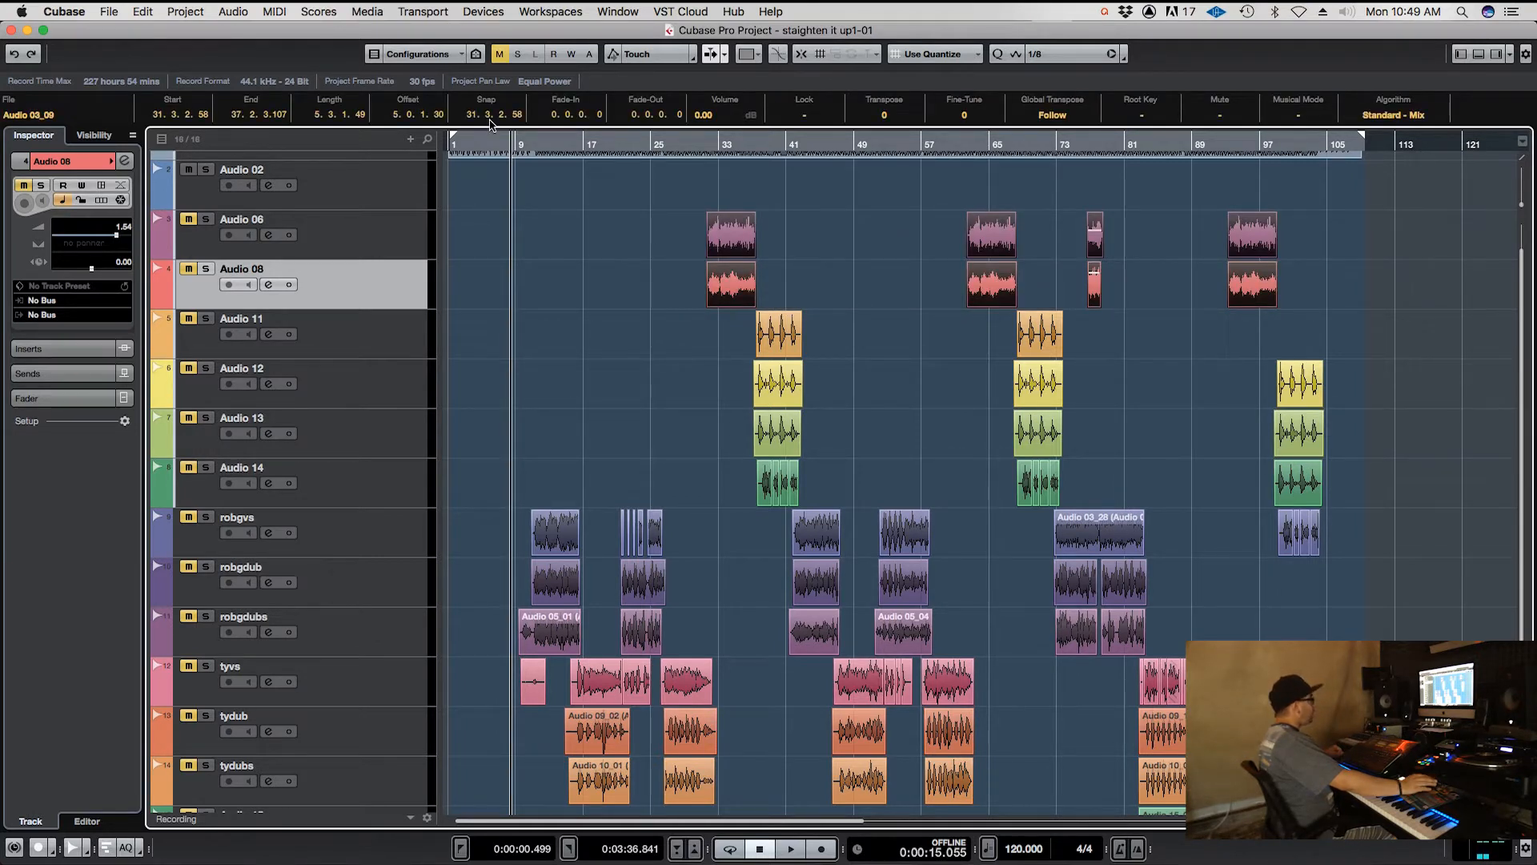
Bounce the selected Audio 06 and Audio 08 clips, replacing the originals.
{"action": "left_click", "coordinate": [254, 11]}
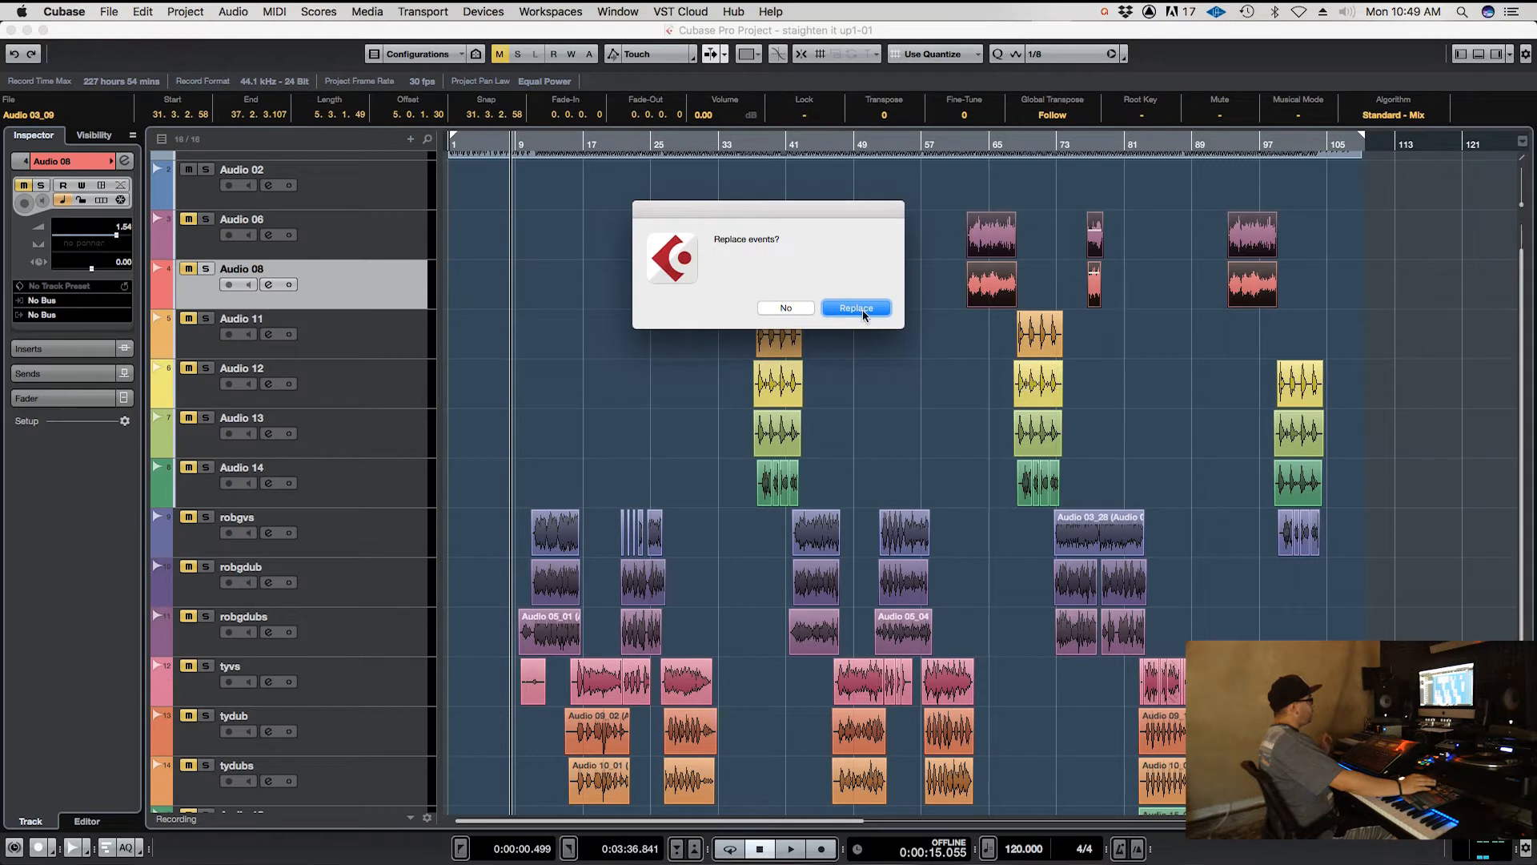
{"action": "left_click", "coordinate": [856, 307]}
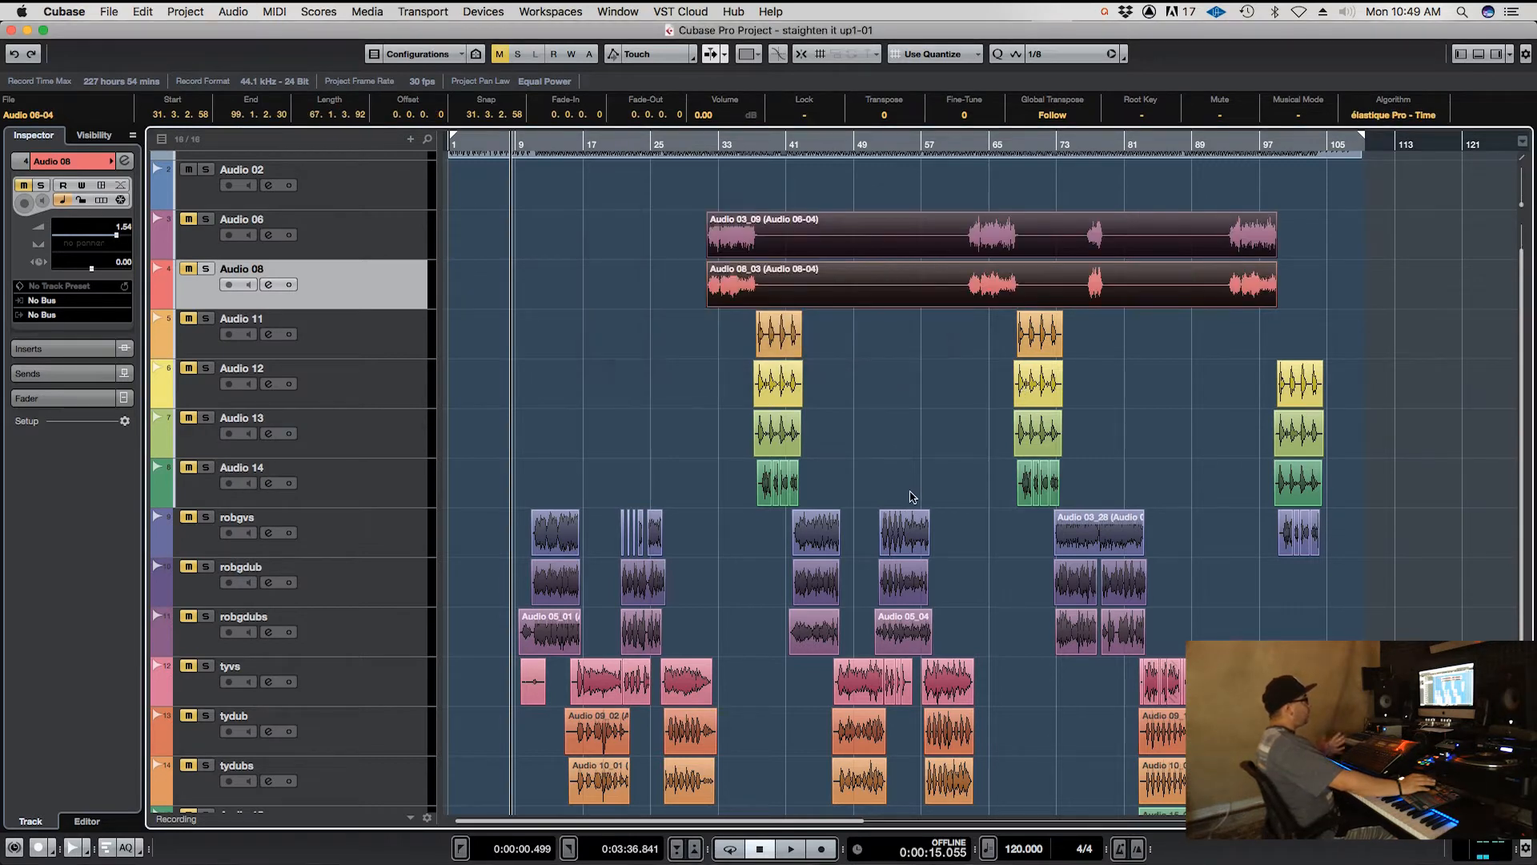
{"action": "mouse_move", "coordinate": [924, 470]}
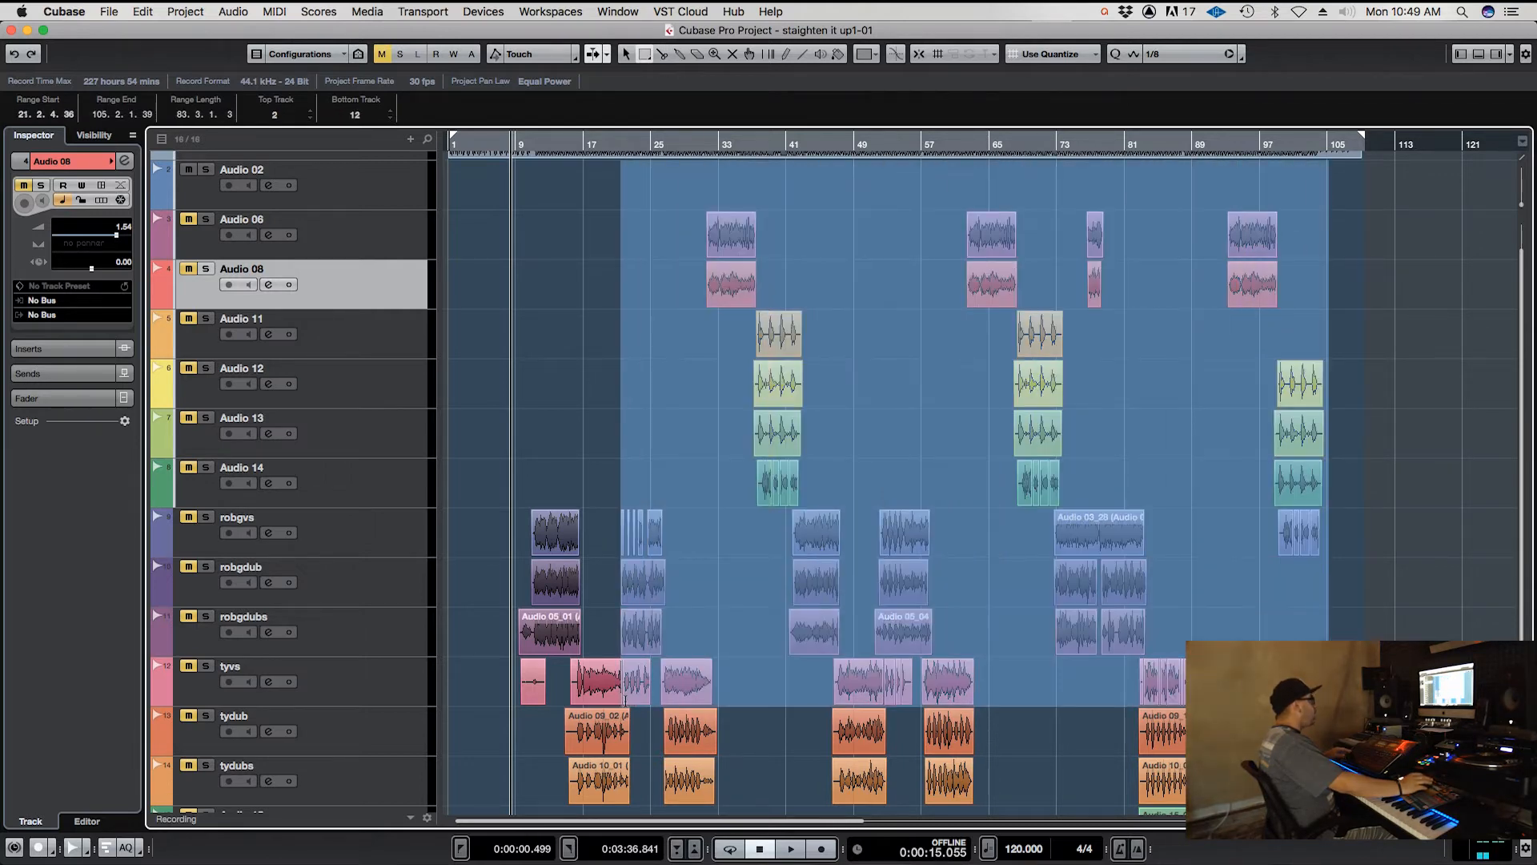
Scroll down the track list so the range covers all tracks.
{"action": "scroll", "scroll_direction": "down", "scroll_amount": 3}
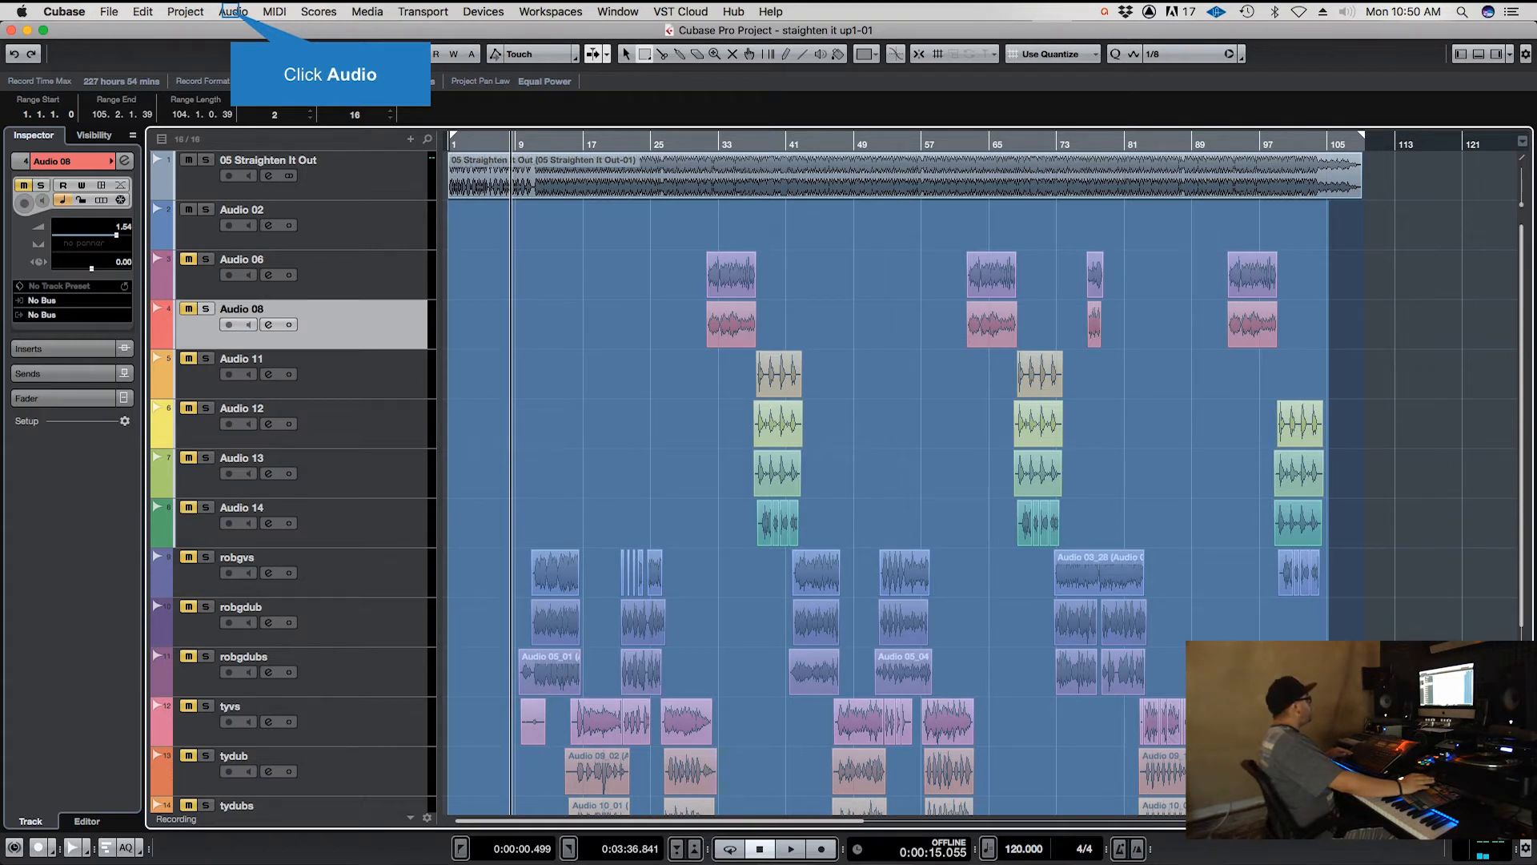
Bounce the full-song range on every track, replacing clips, and open the Cubase menu.
{"action": "left_click", "coordinate": [234, 11]}
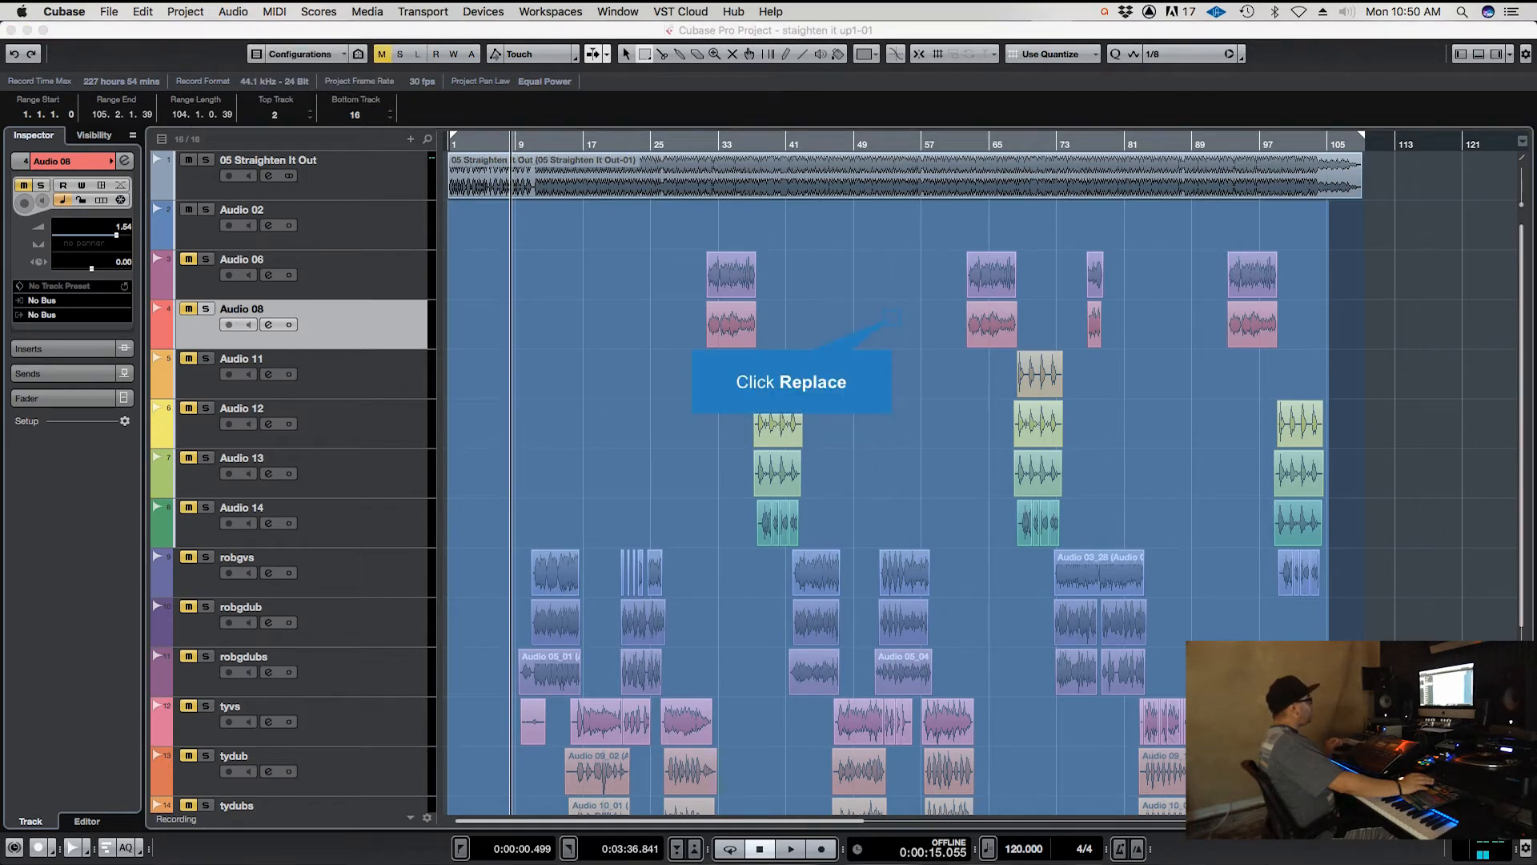
{"action": "left_click", "coordinate": [791, 382]}
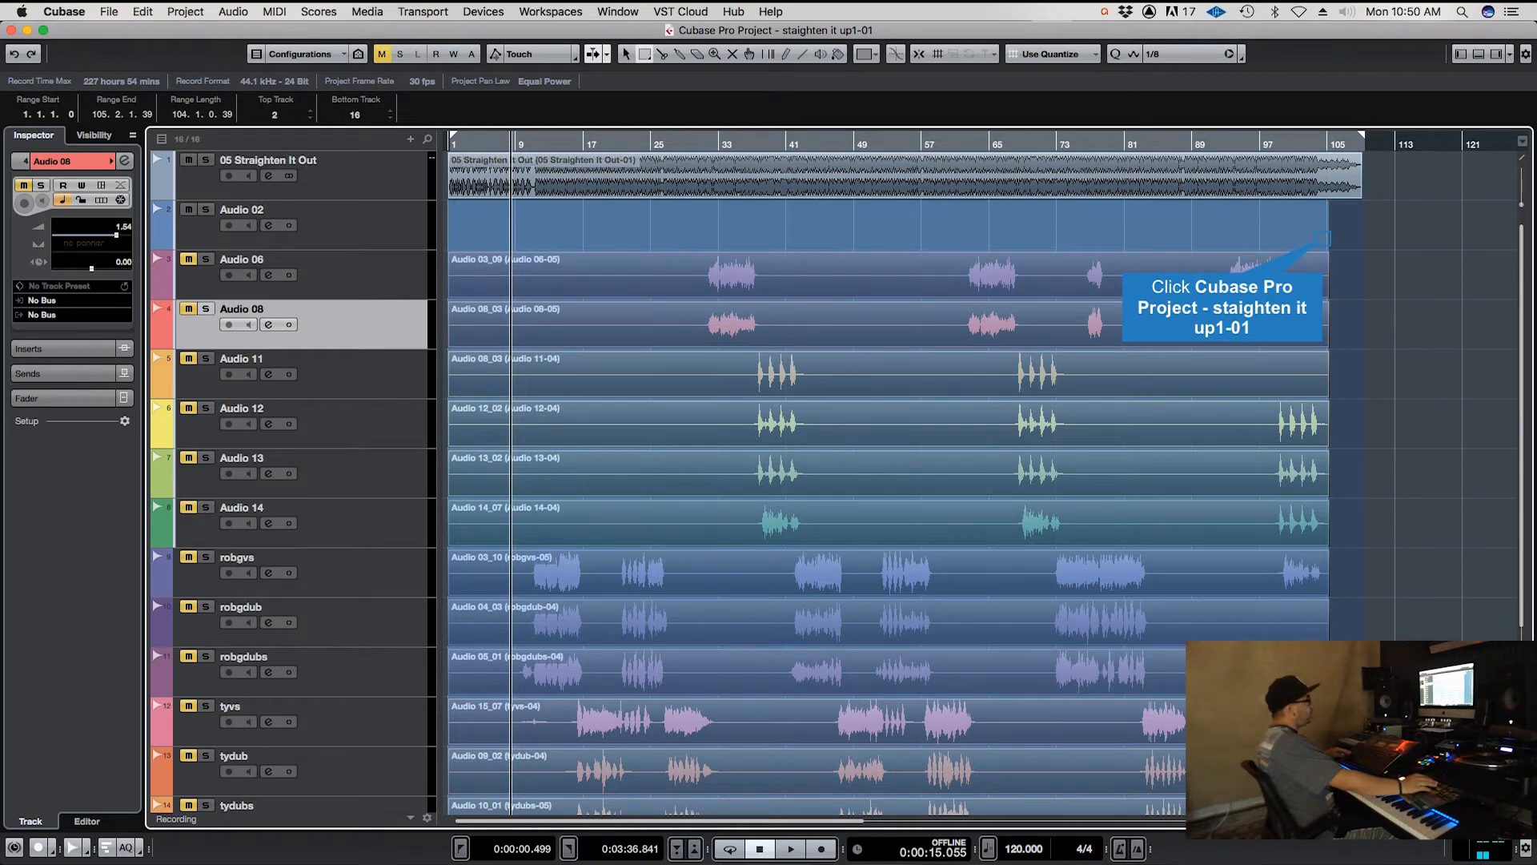
{"action": "scroll", "scroll_direction": "down", "scroll_amount": 3}
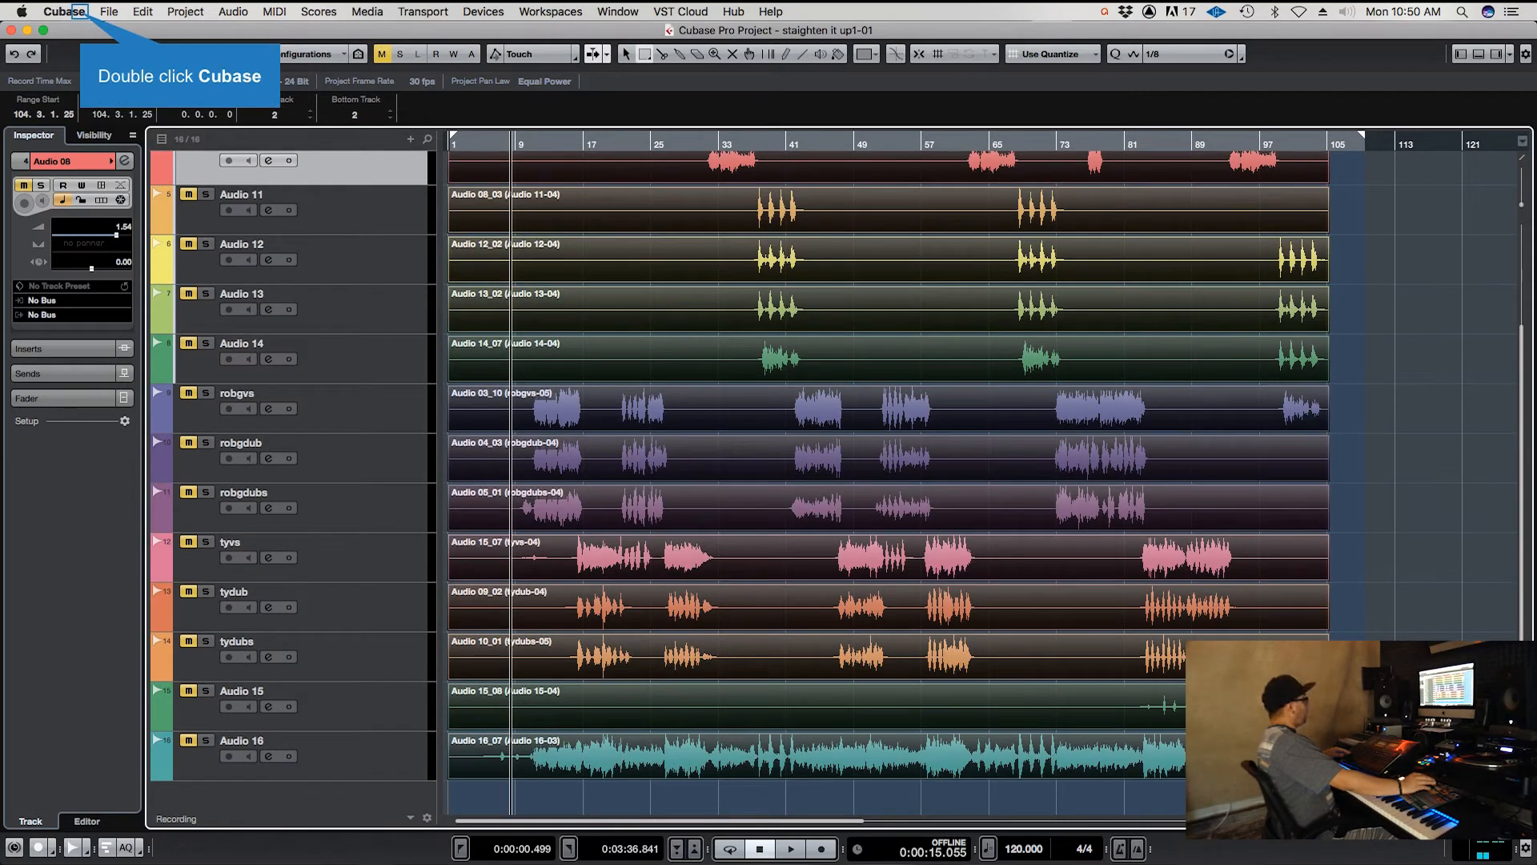
{"action": "left_click", "coordinate": [58, 11]}
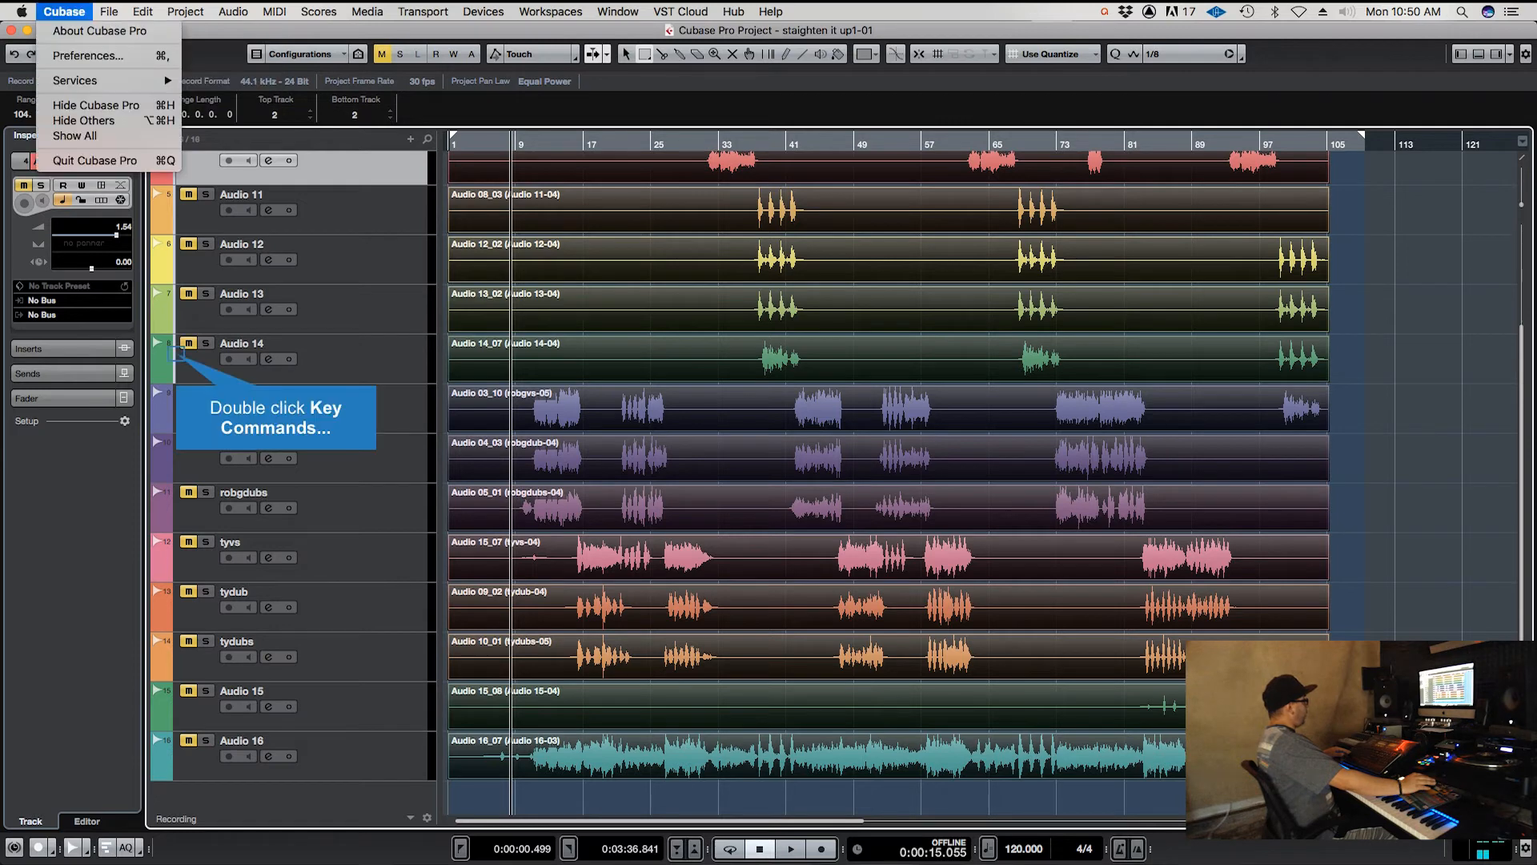